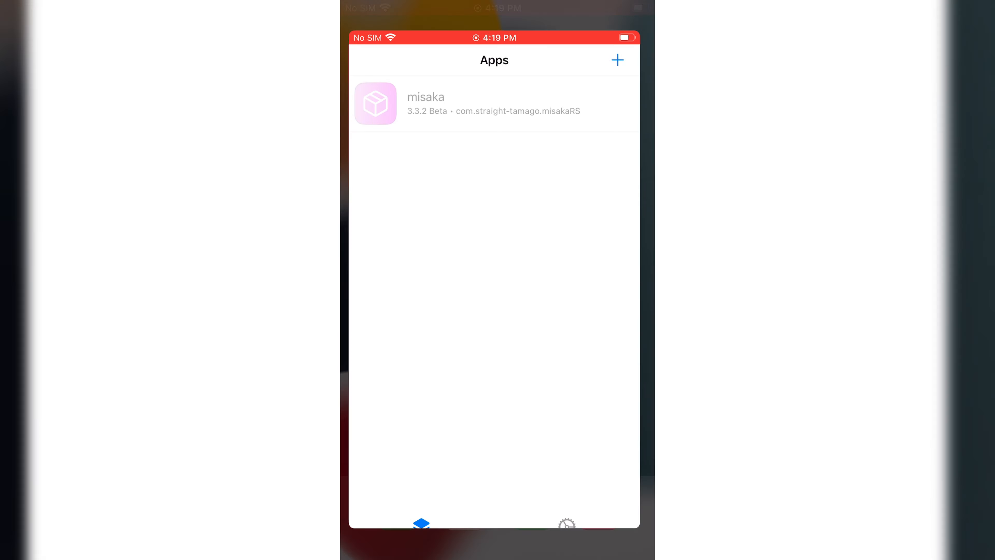
Step: Select UTM.ipa from Recents via Install IPA File, showing its version 4.4.5 install details
left_click(617, 60)
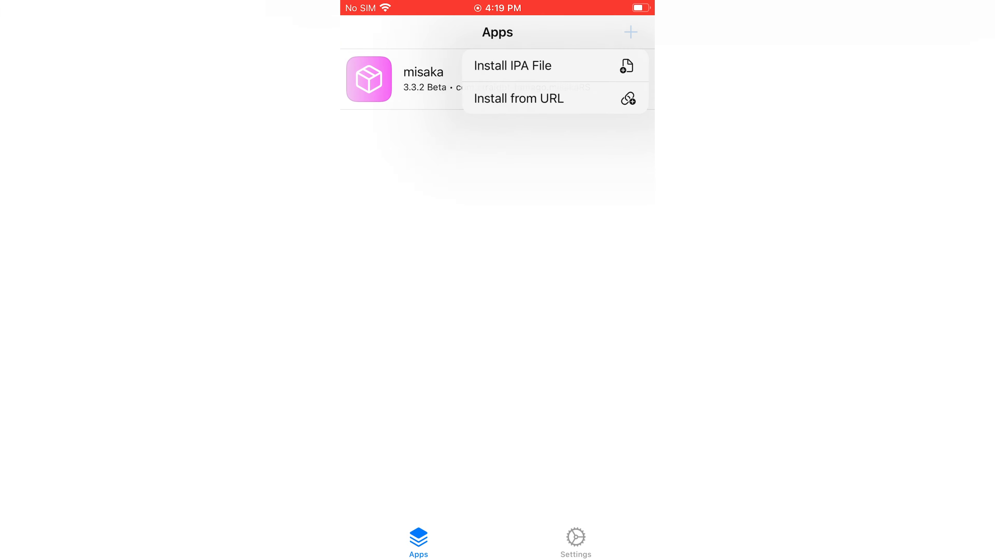
left_click(512, 65)
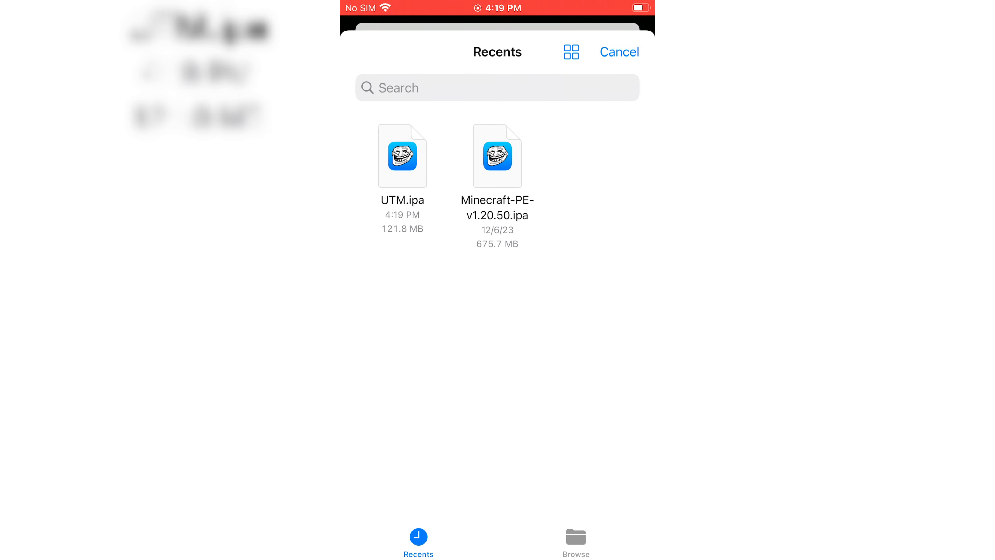
left_click(402, 155)
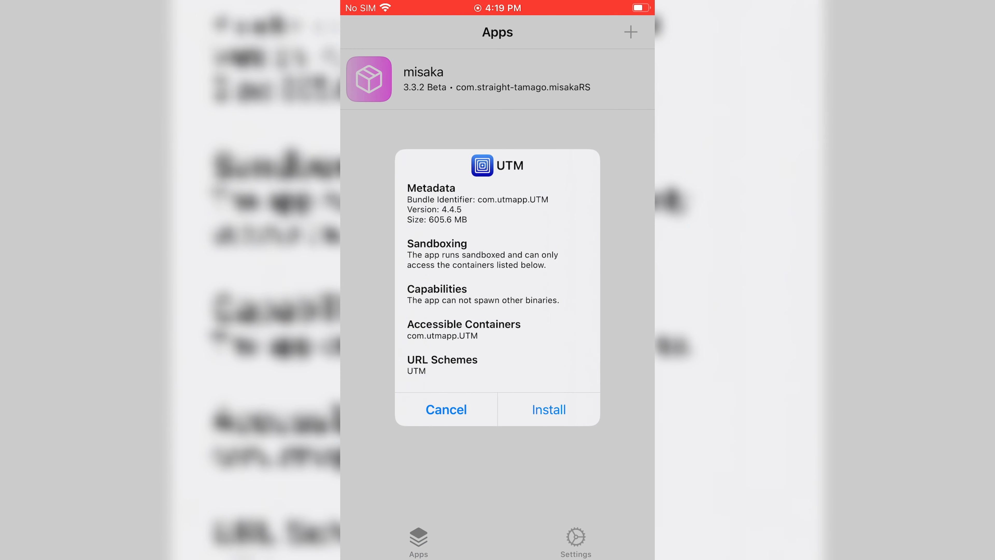
Step: Confirm installing UTM and launch it to its What's New release notes
left_click(547, 409)
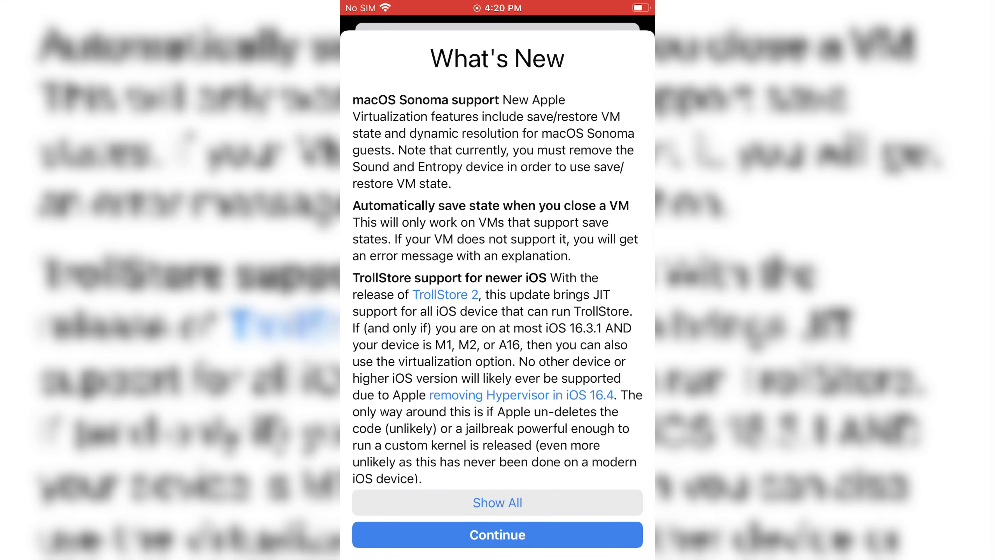
Step: Dismiss What's New and choose Windows as the guest system for a new virtual machine
left_click(497, 534)
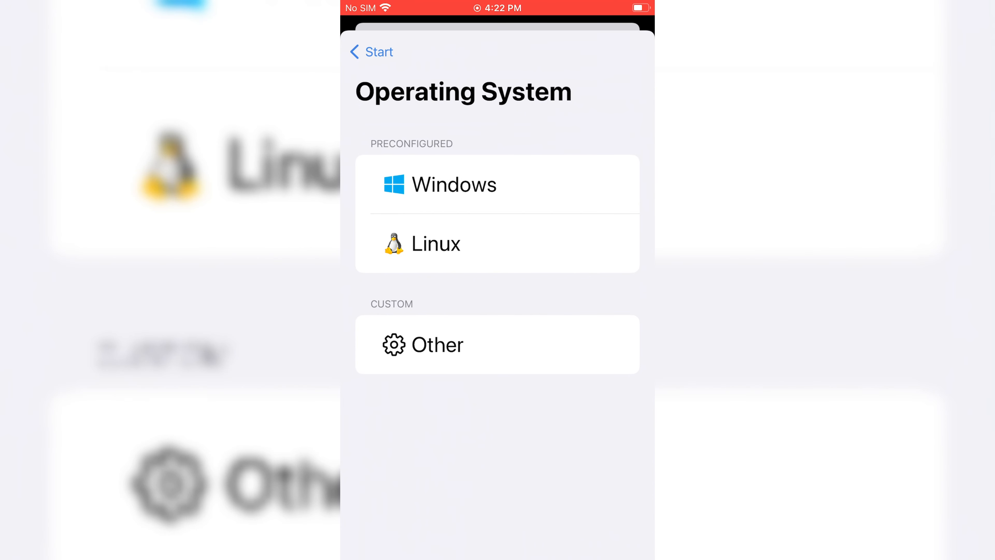
left_click(454, 184)
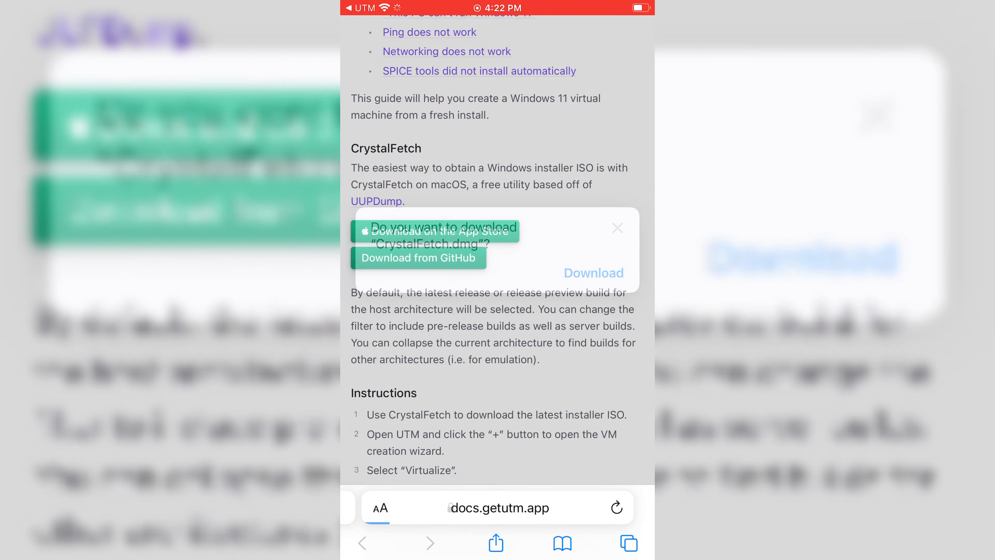
Step: Confirm the CrystalFetch.dmg download in Safari and return to UTM's Windows setup
left_click(593, 272)
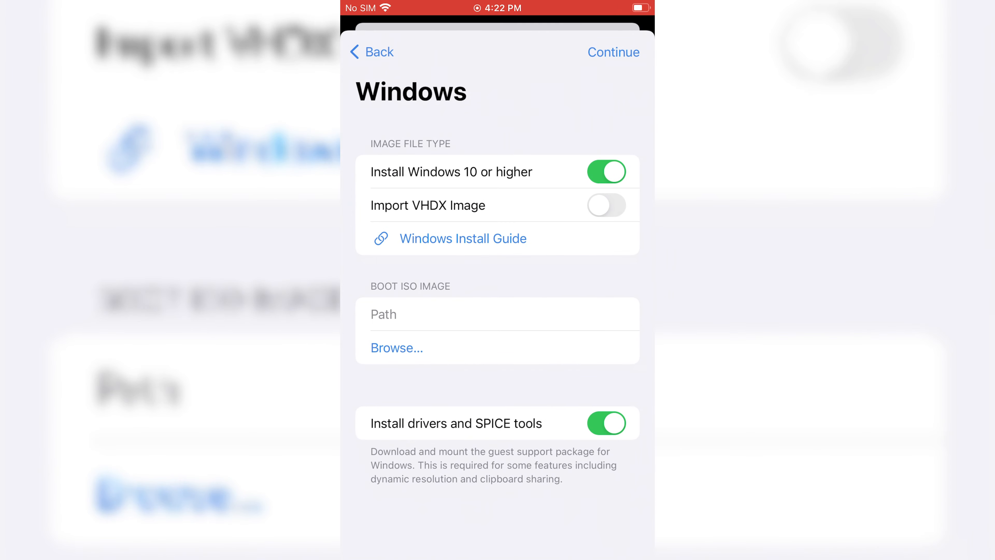
Step: Accept the default hardware and drive size and save the x86_64 Windows VM with CrystalFetch.dmg mounted
left_click(613, 52)
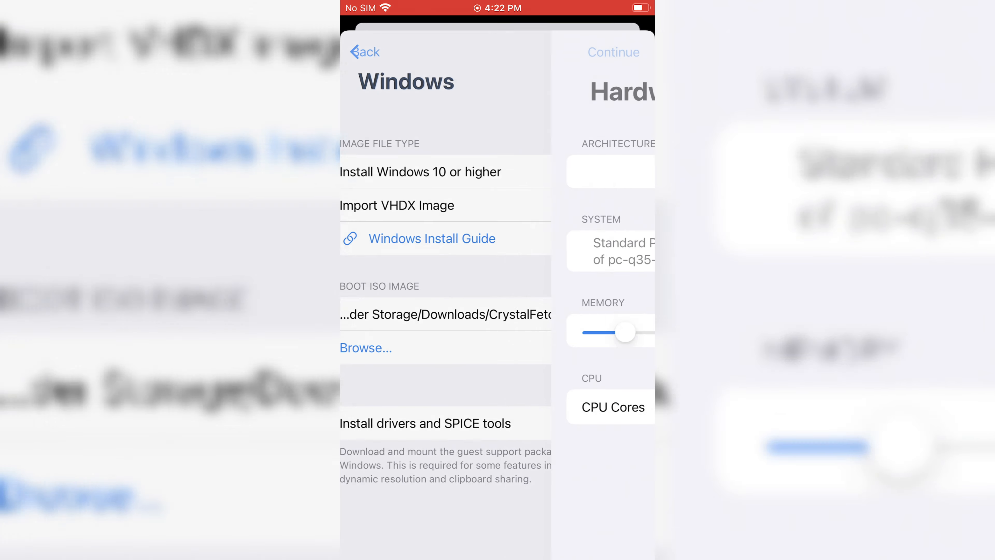
left_click(613, 52)
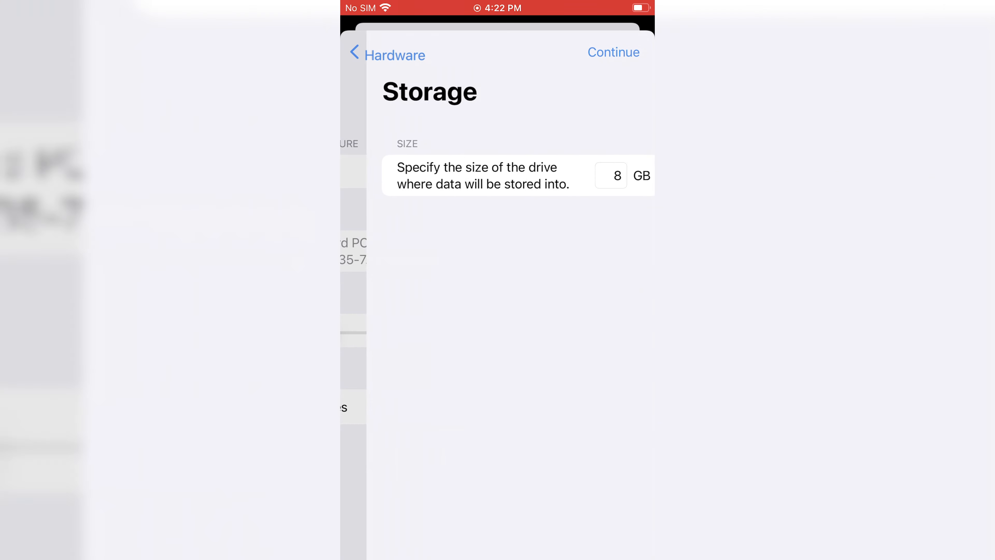
left_click(614, 51)
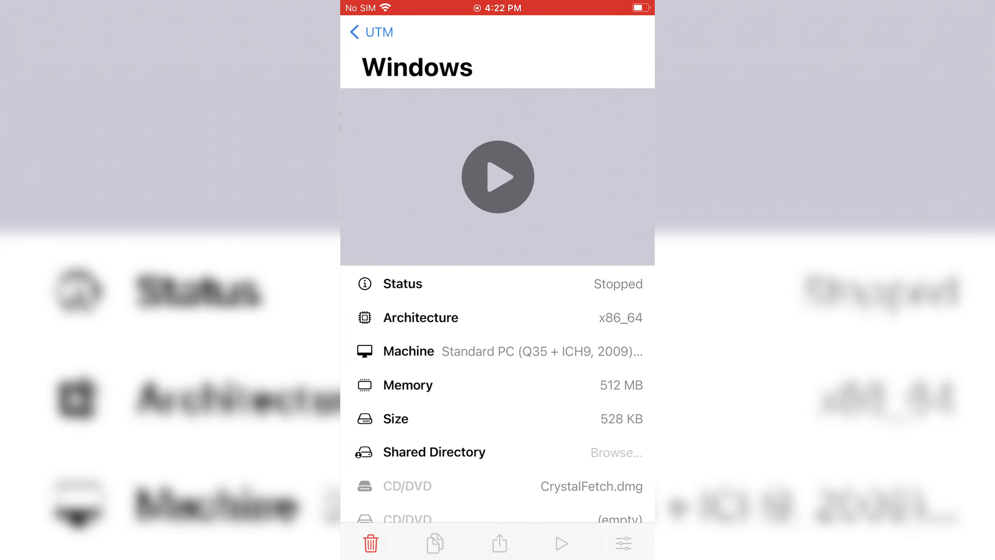
Step: Return to the VM library while Windows Guest Support Tools download is pending
left_click(363, 31)
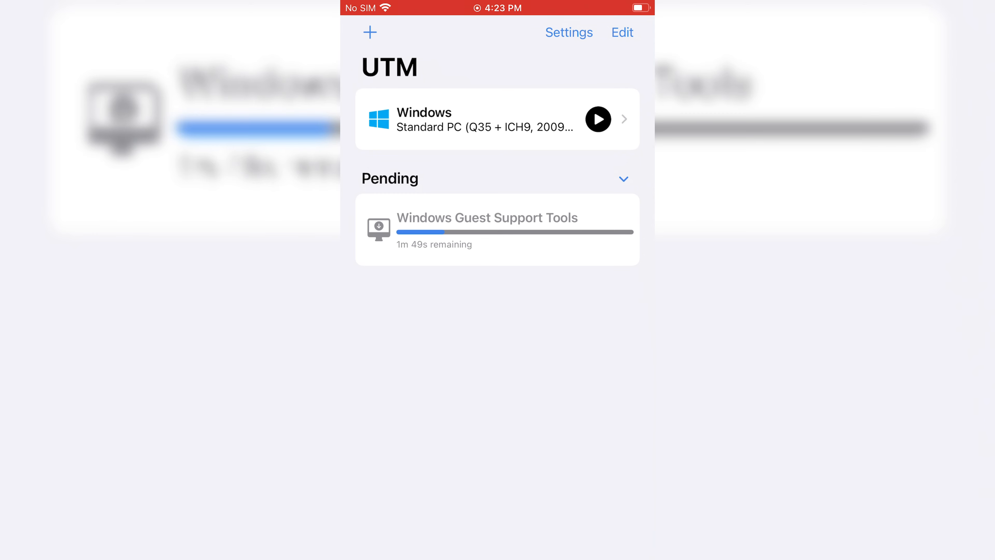
Step: Start the Windows virtual machine so it begins booting to the UTM logo
left_click(598, 119)
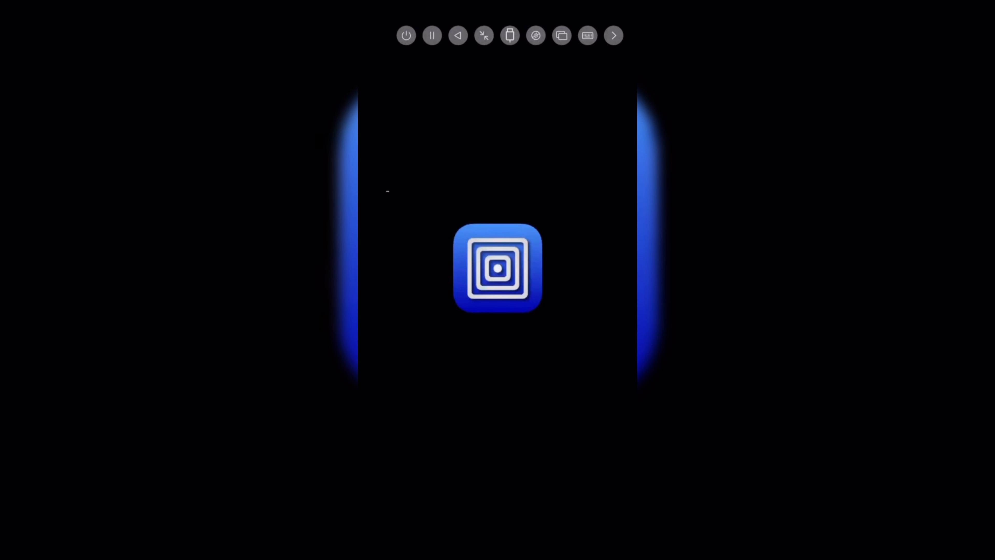